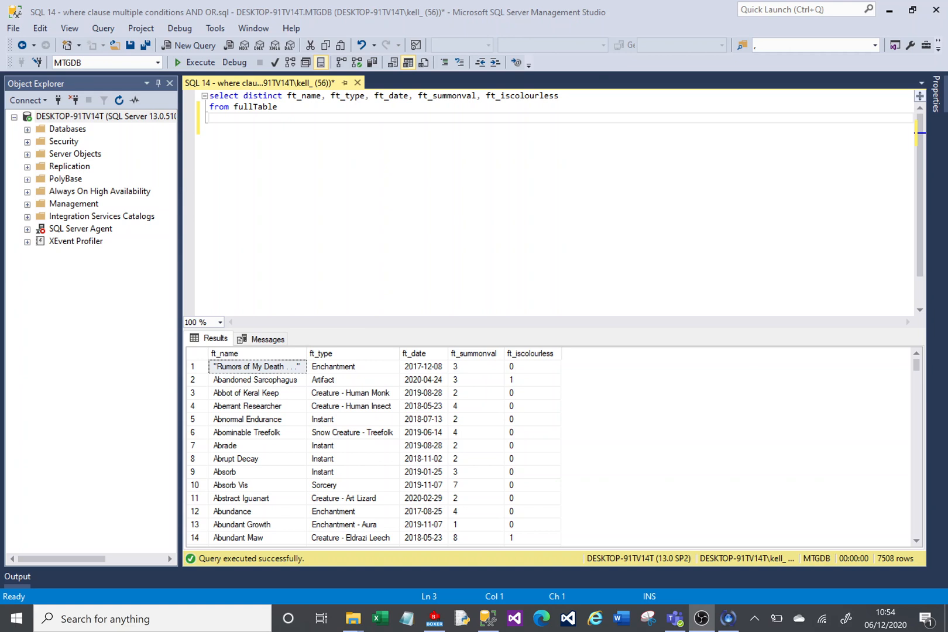
mouse_move(640, 12)
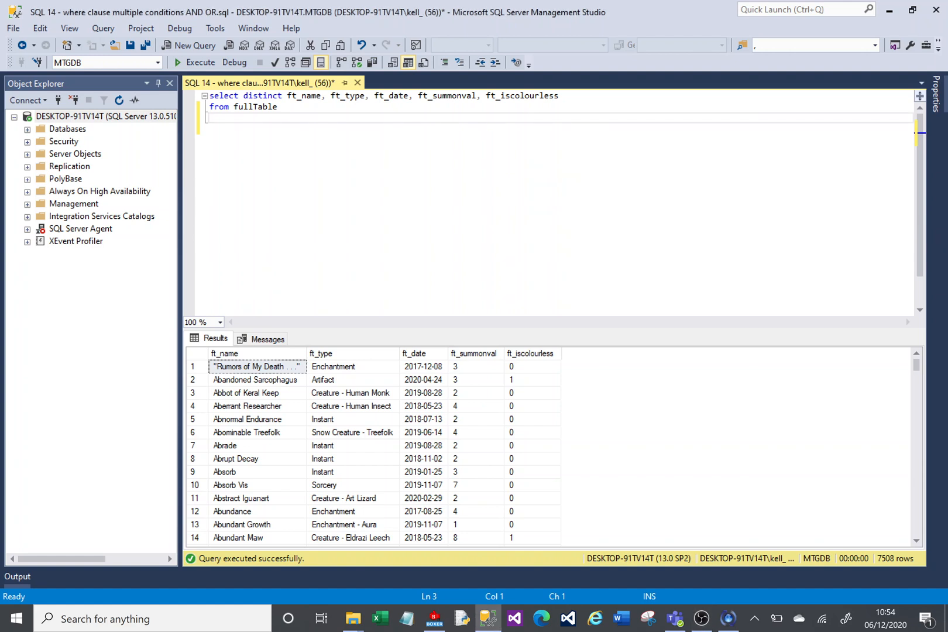
Add a WHERE clause filtering the distinct fullTable query to ft_type = 'Artifact'
text(where)
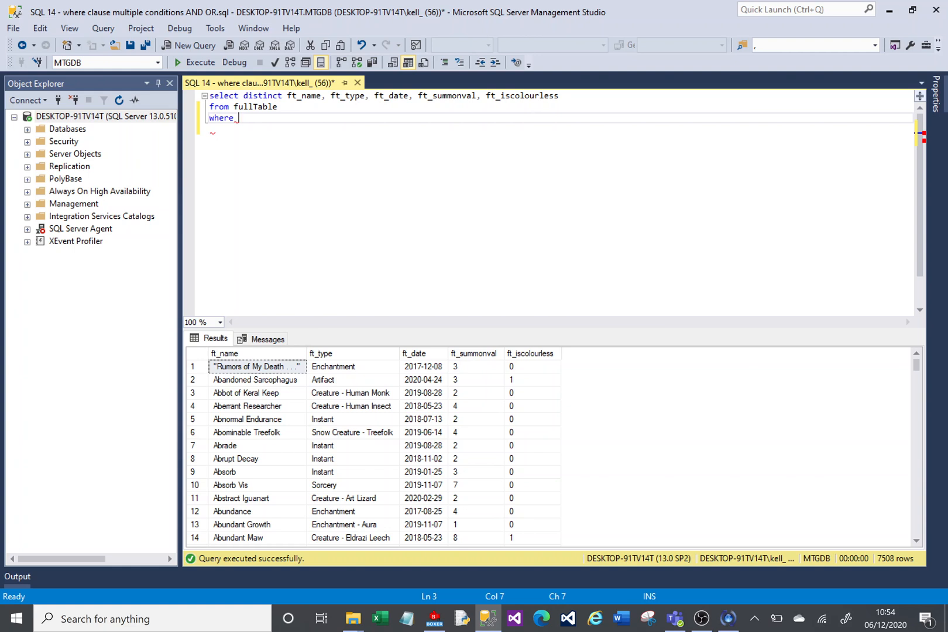
text(ft_ty)
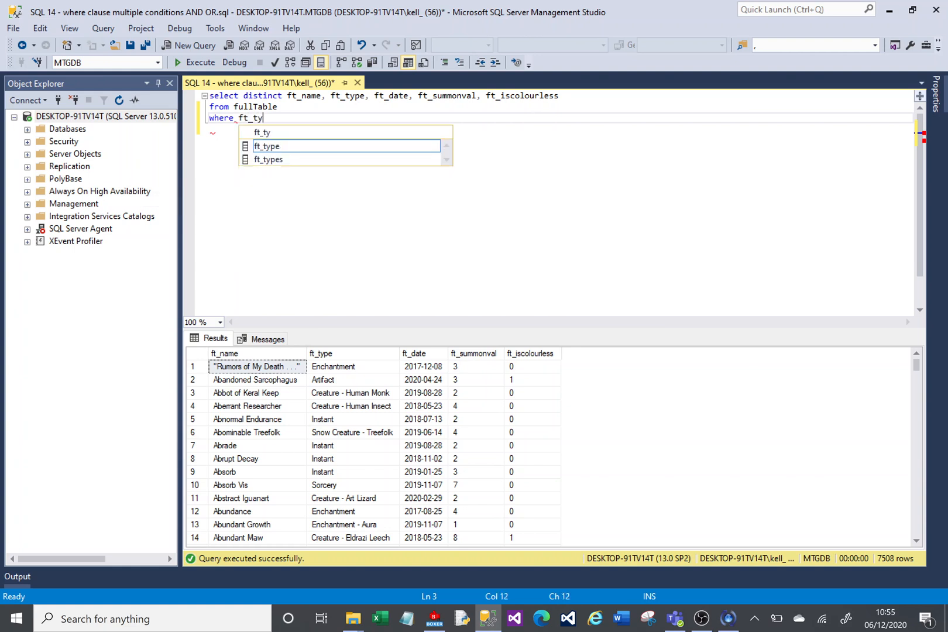
text(pe = 'A)
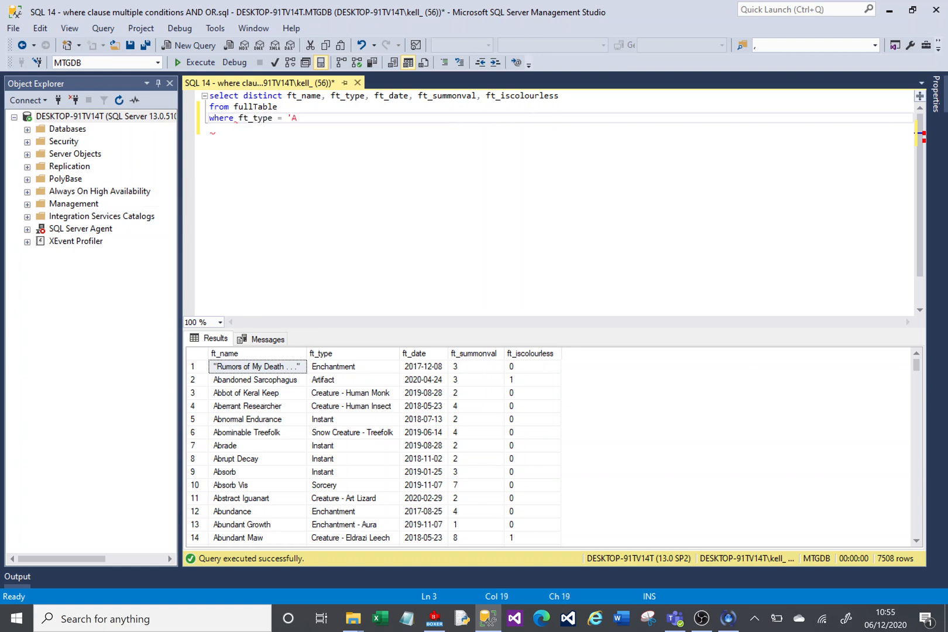
text(rtifact)
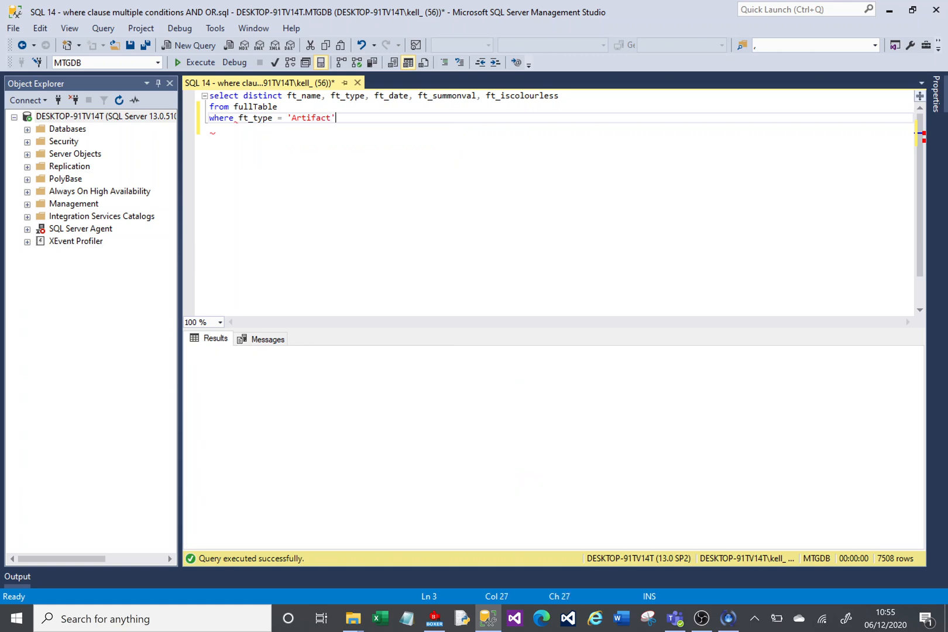
Execute the Artifact-filtered query, returning 313 rows, and return to the end of the WHERE line
click(183, 64)
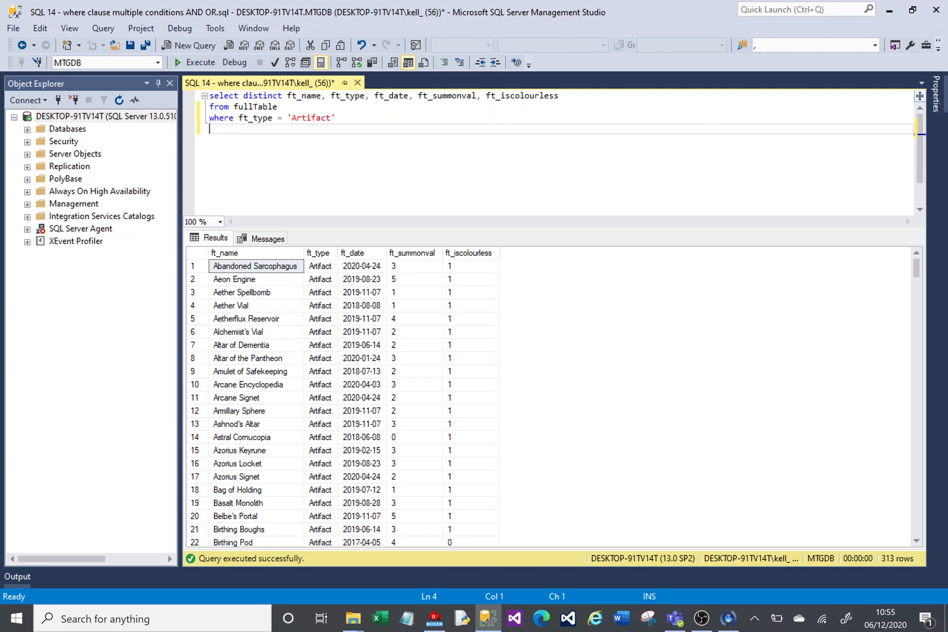
double_click(220, 118)
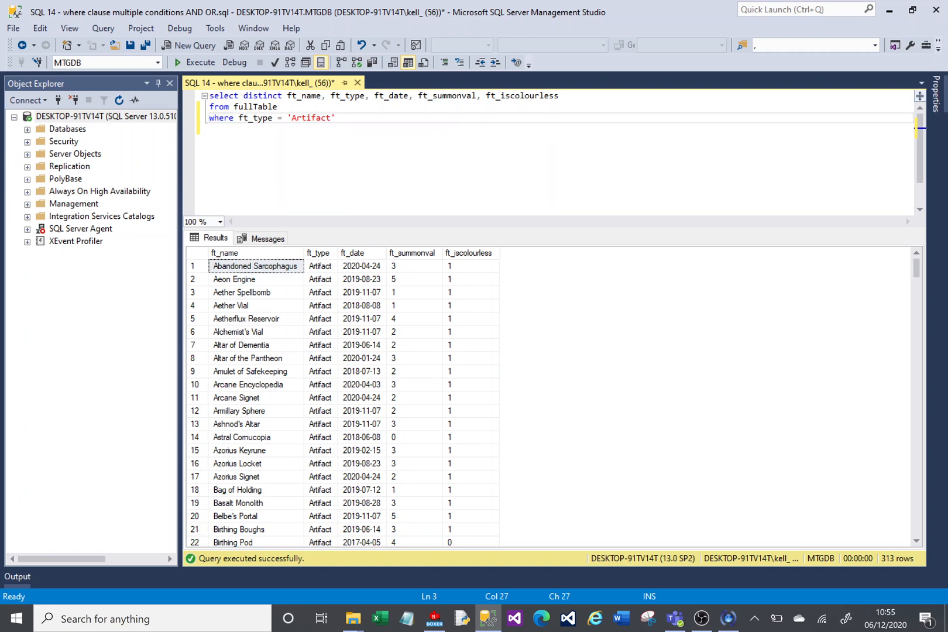
Add conditions ft_name LIKE '%altar%' and ft_summonval > 2 to the Artifact query
text(and ft)
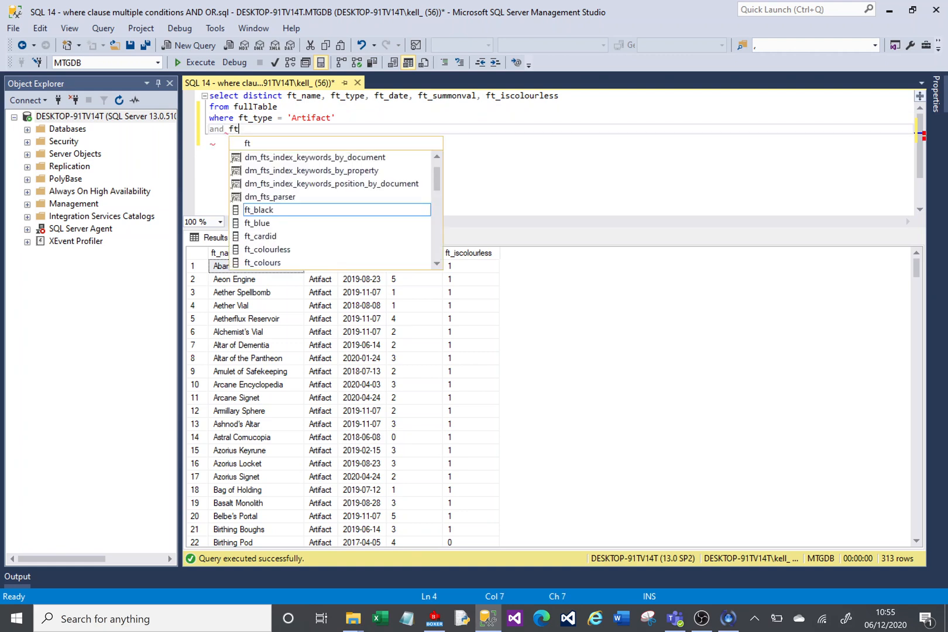
text(name)
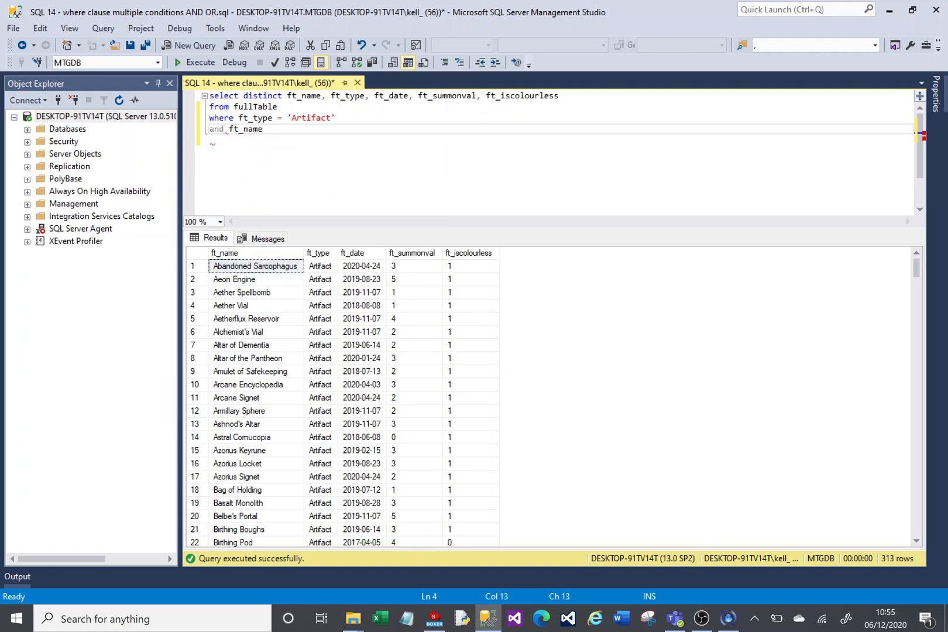
text(like '%altar%)
click(558, 141)
text(and)
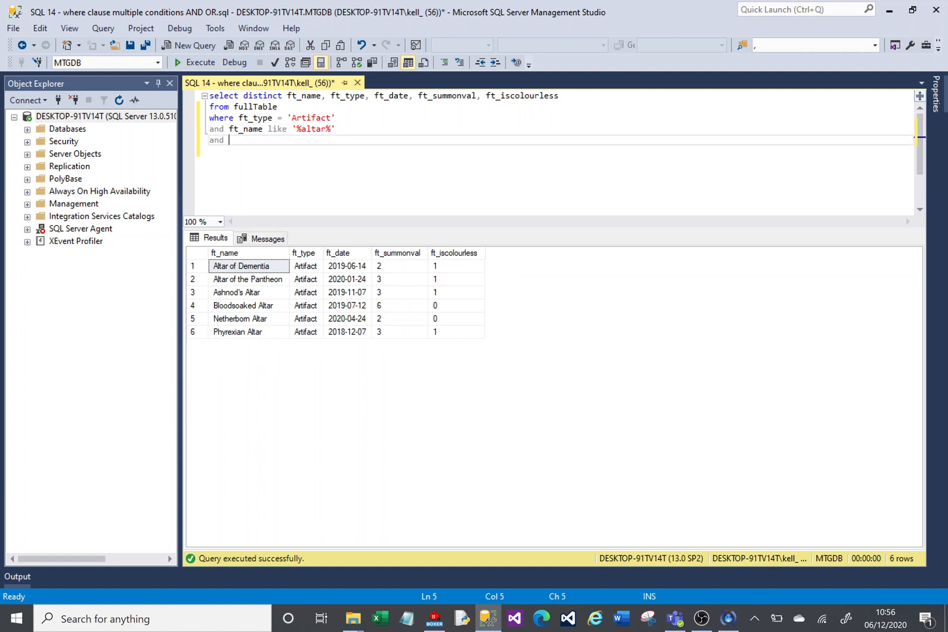
text(ft_summonval >)
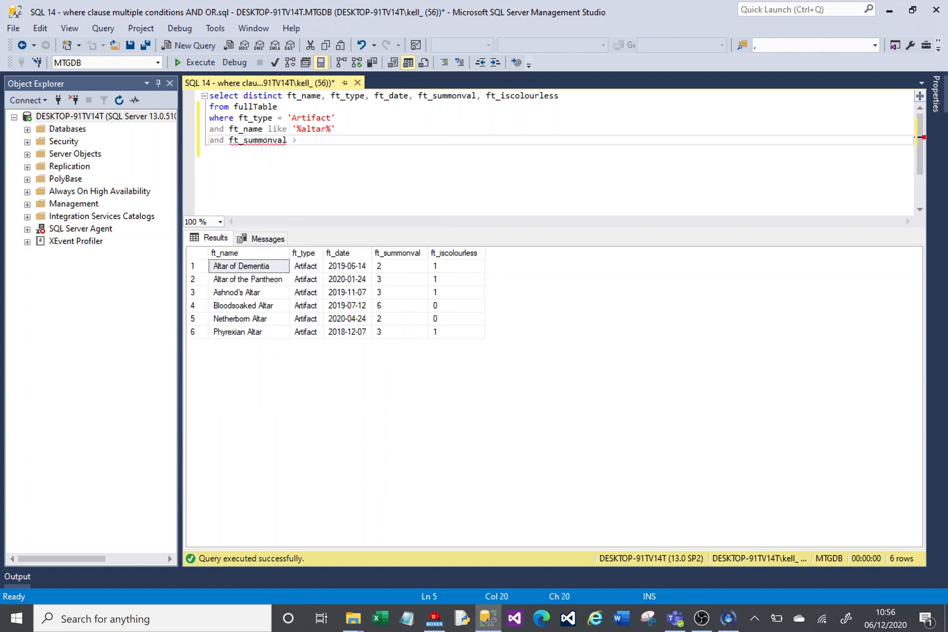
text(2)
text(and f)
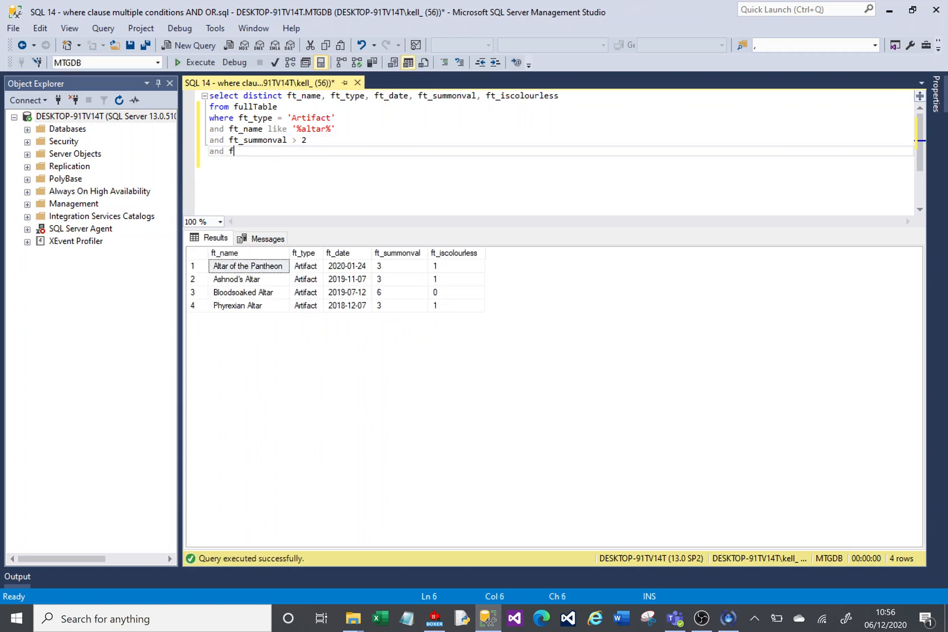
Add the condition ft_date = '12 Jul 2019', leaving only the Bloodsoaked Altar row
text(t_date = ')
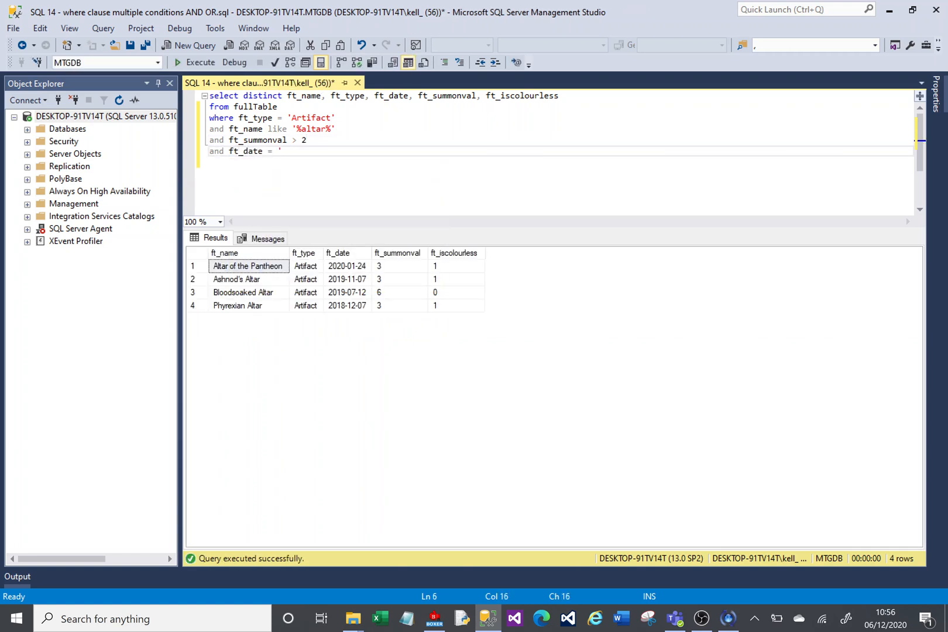
text(12)
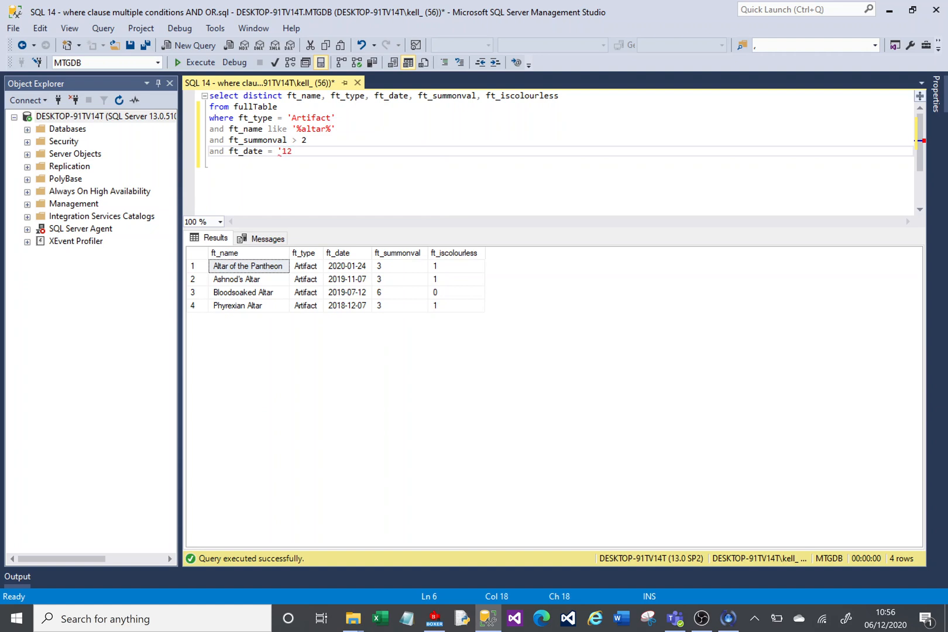
text(Jul 2019')
click(560, 129)
text(w)
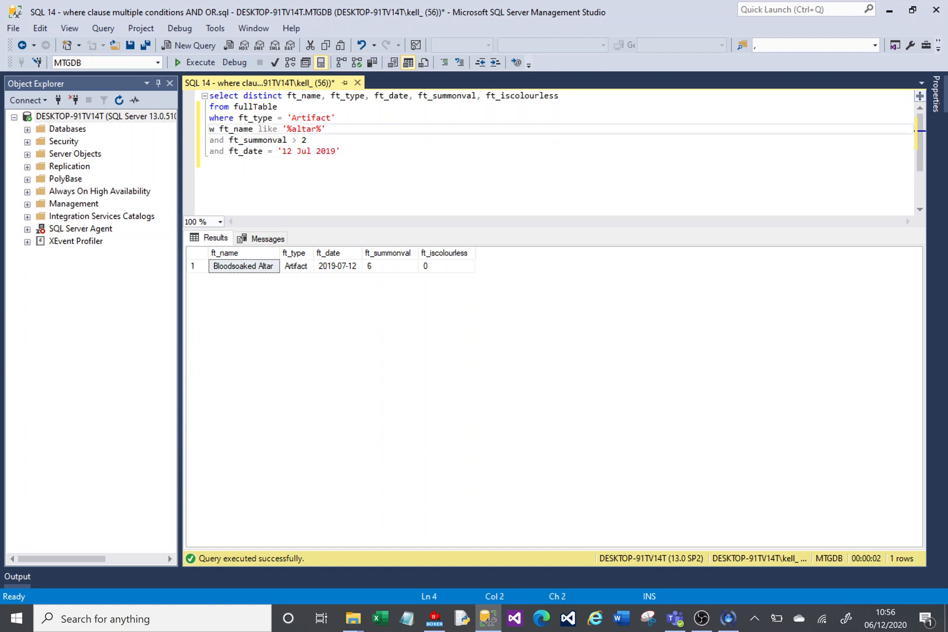
text(here)
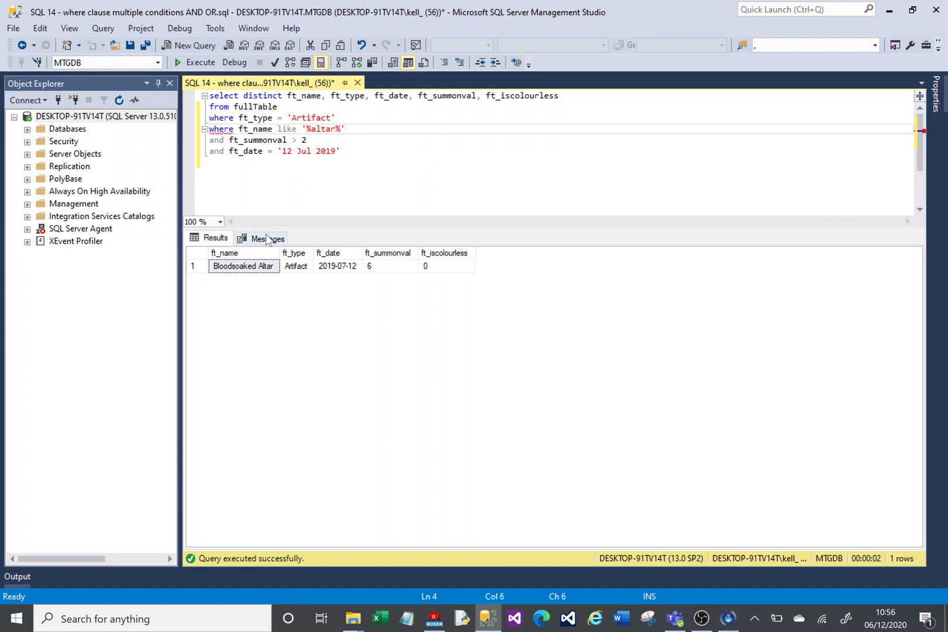
text(and)
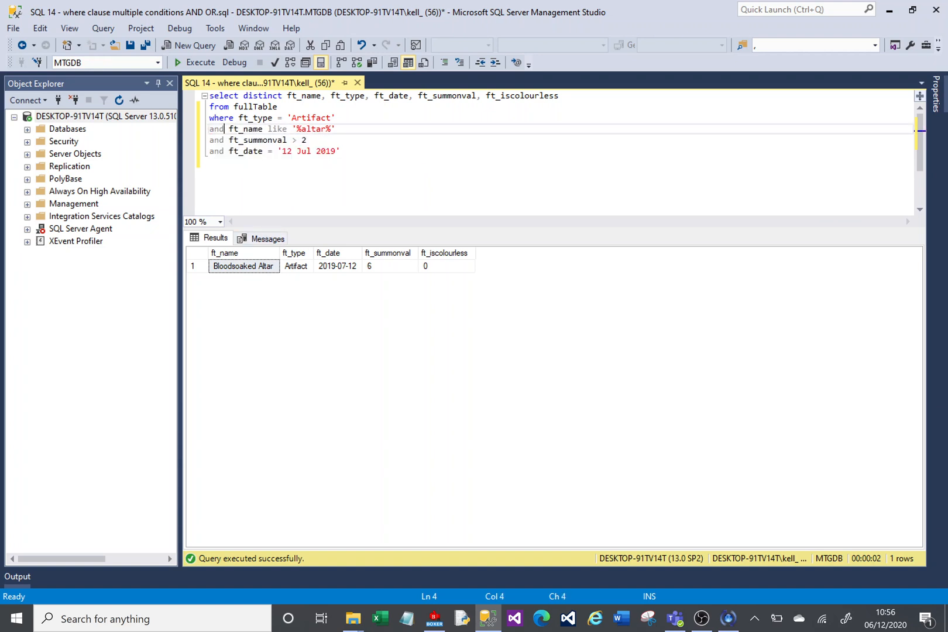
Remove the summonval and date conditions and join Artifact and altar-name with OR, returning 314 rows
drag(208, 140, 339, 151)
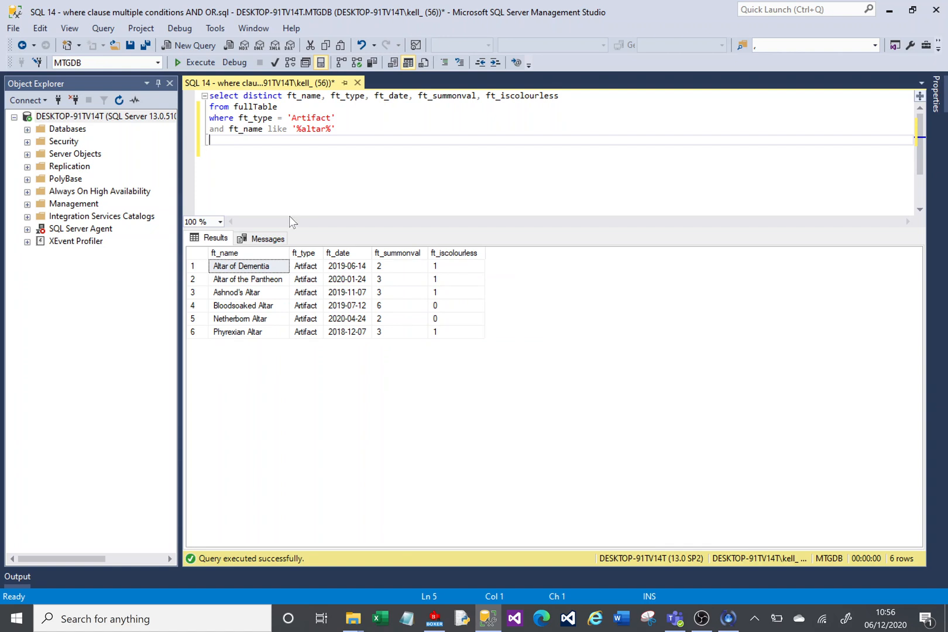
mouse_move(309, 334)
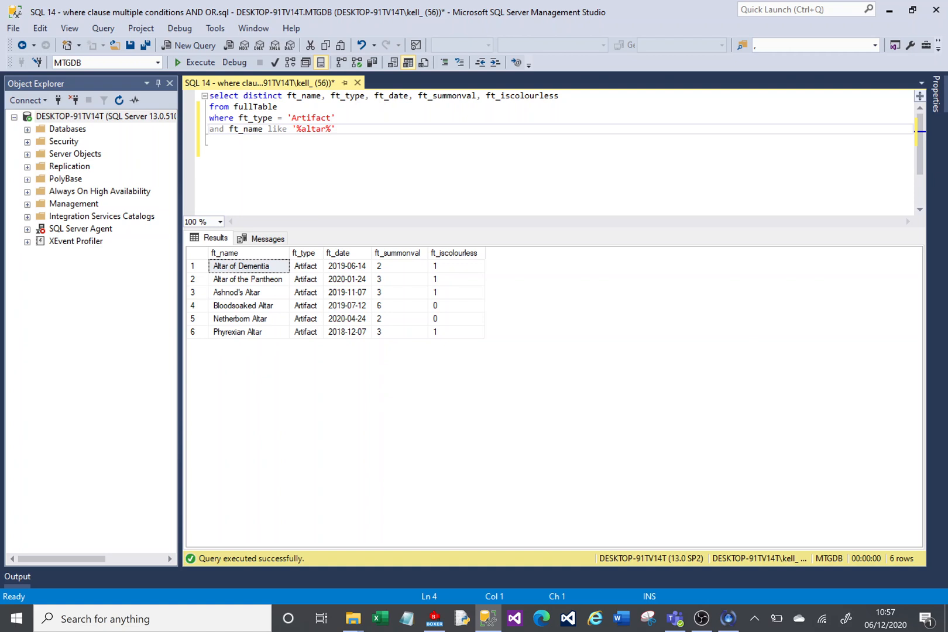
double_click(217, 129)
text(or)
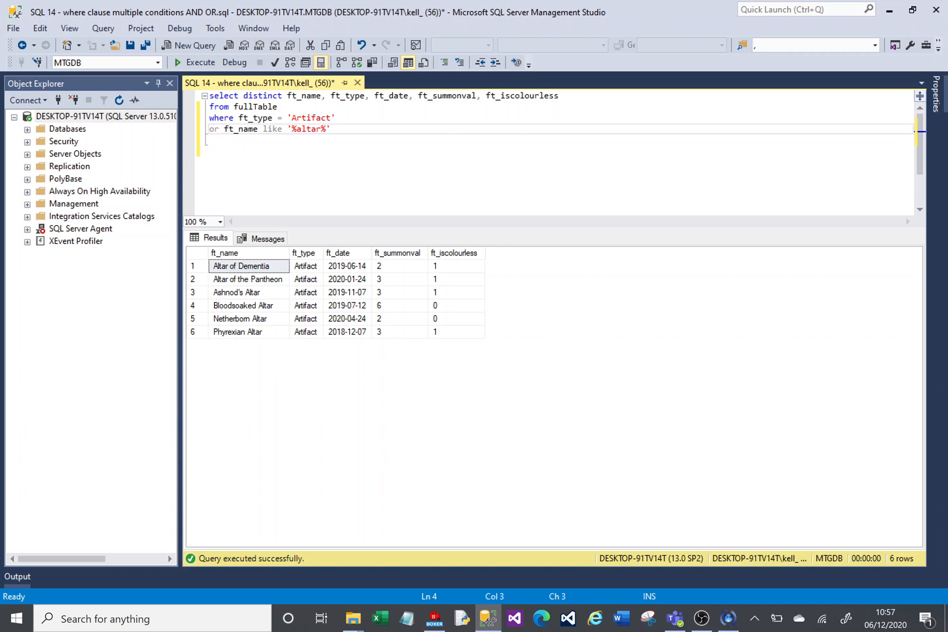
click(180, 63)
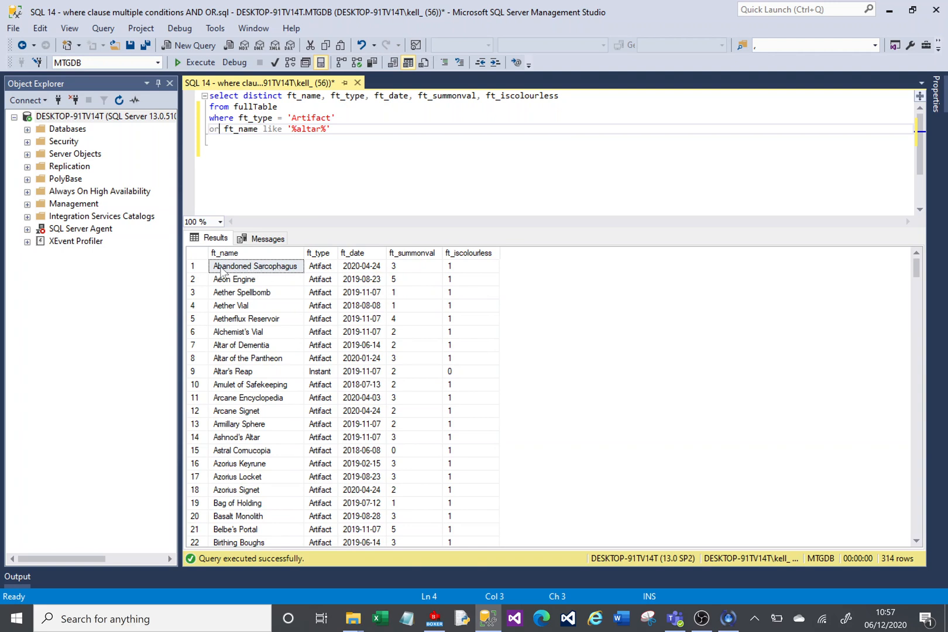
mouse_move(289, 378)
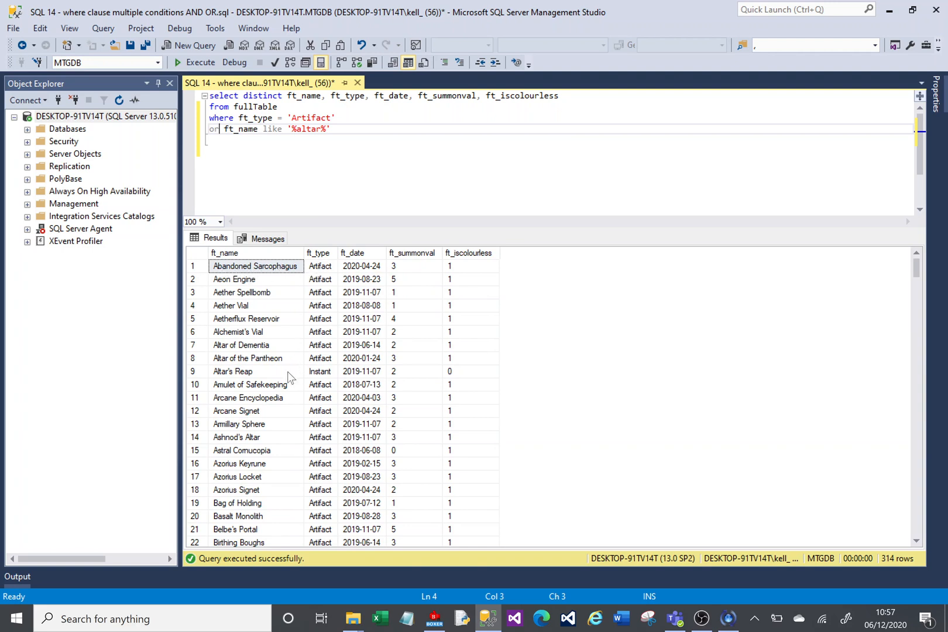
mouse_move(327, 381)
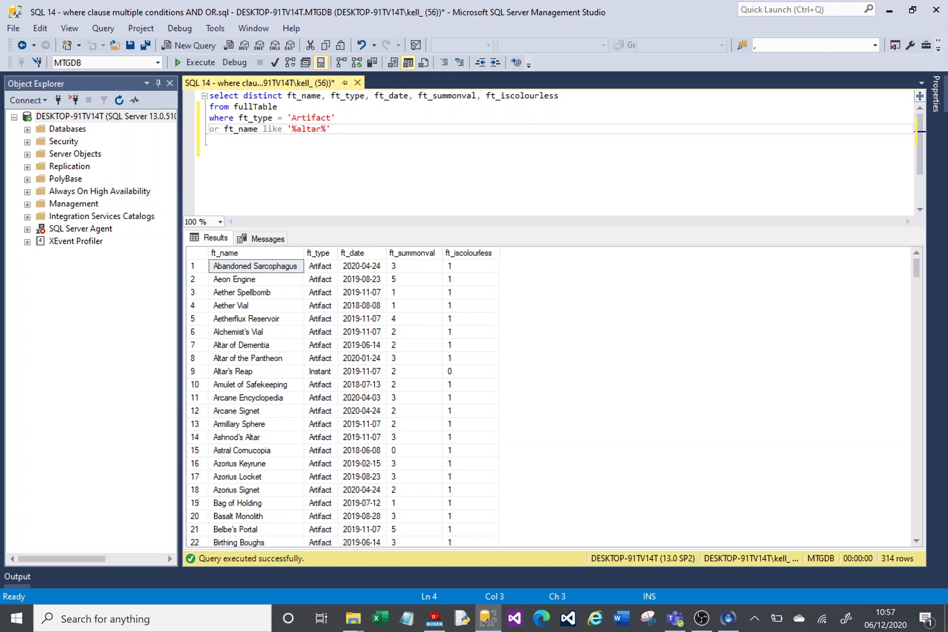
double_click(307, 129)
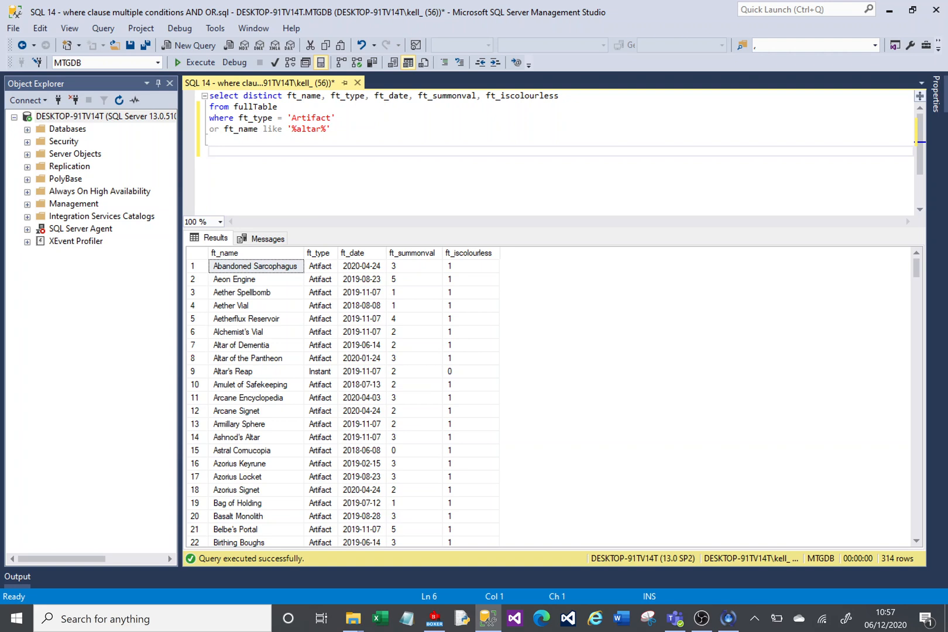
mouse_move(295, 314)
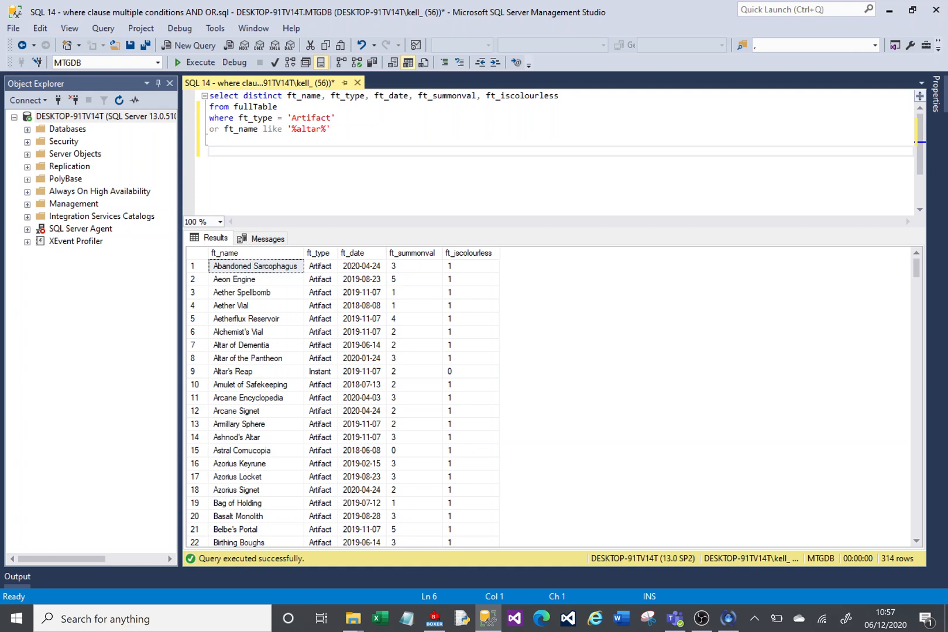
mouse_move(463, 288)
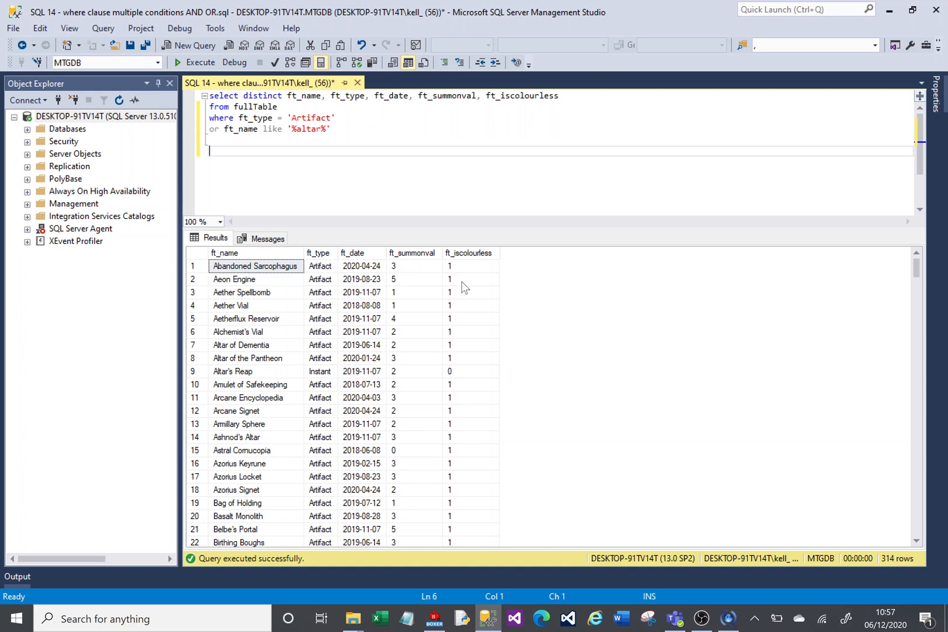
mouse_move(412, 286)
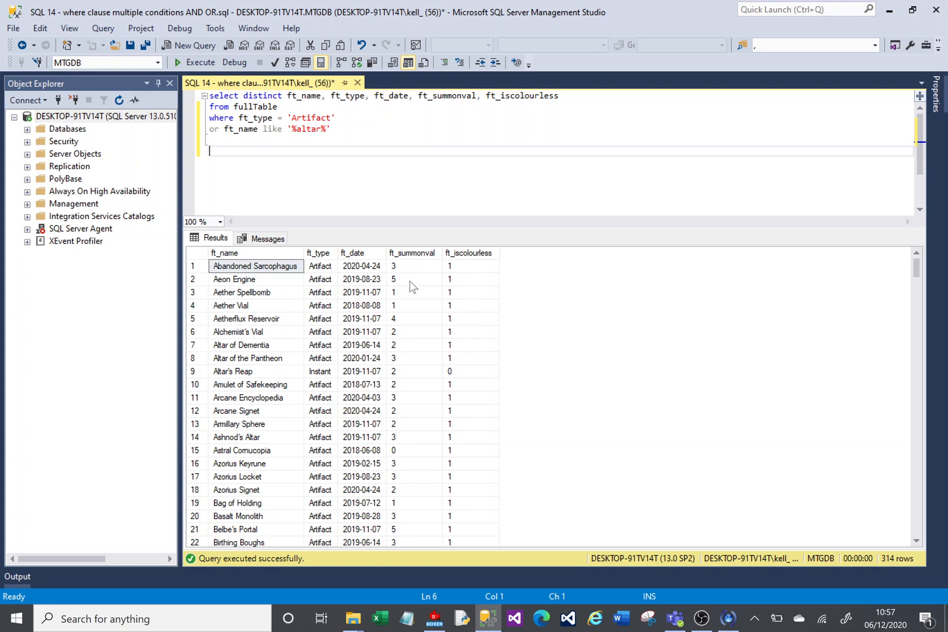
mouse_move(421, 348)
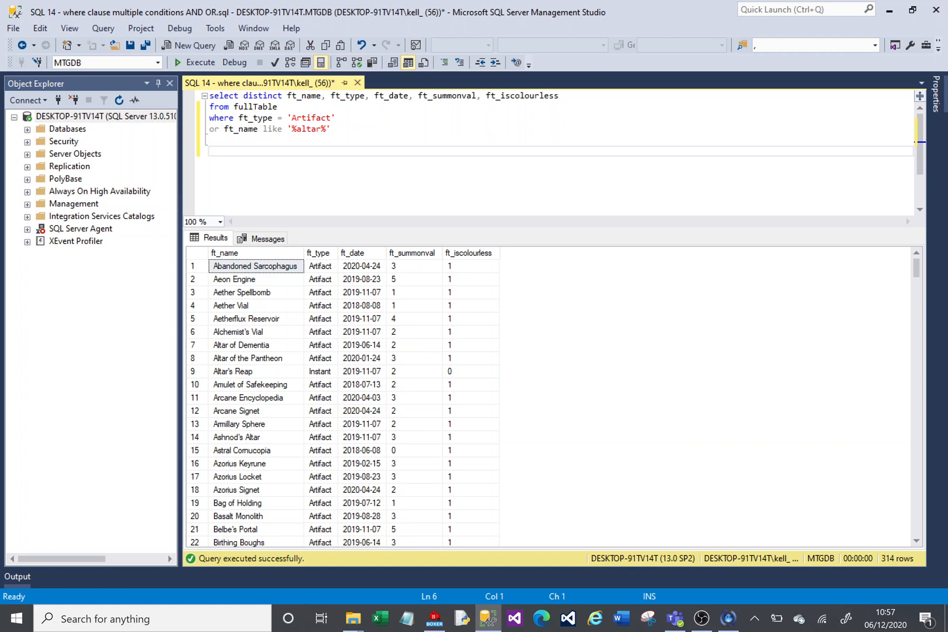
mouse_move(466, 302)
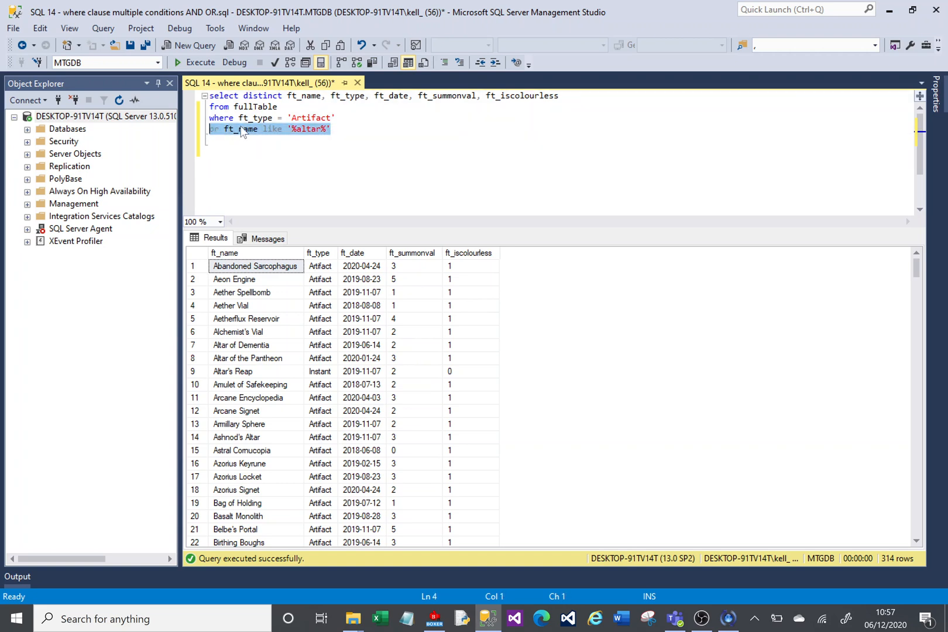
Replace the OR line with 'and ft_iscolourless = 1' and 'or ft_summonval = 4' and execute, returning 1651 rows
text(a)
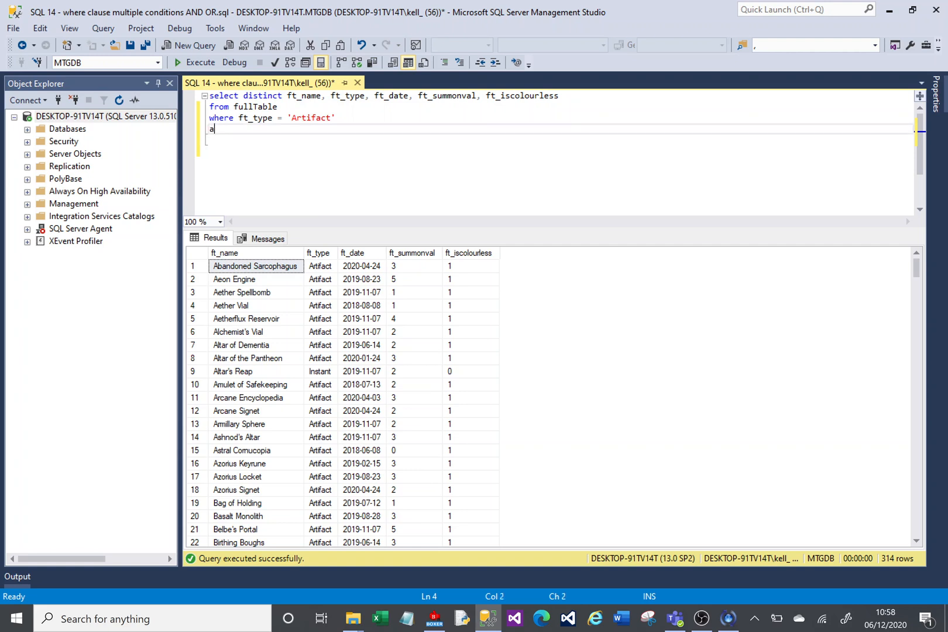
text(nd ft_iscolourless = 1)
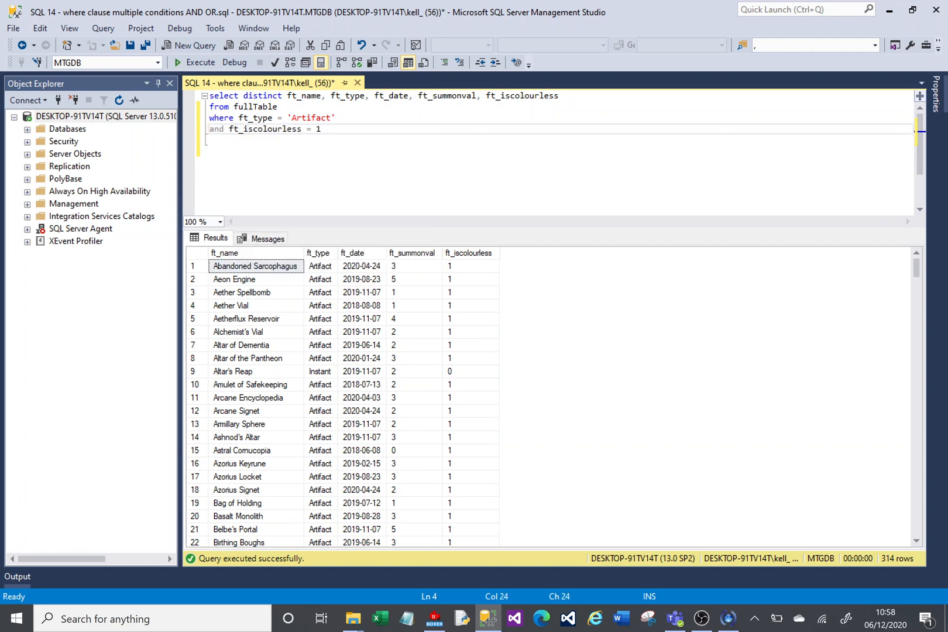
text(or ft_summonval = 4)
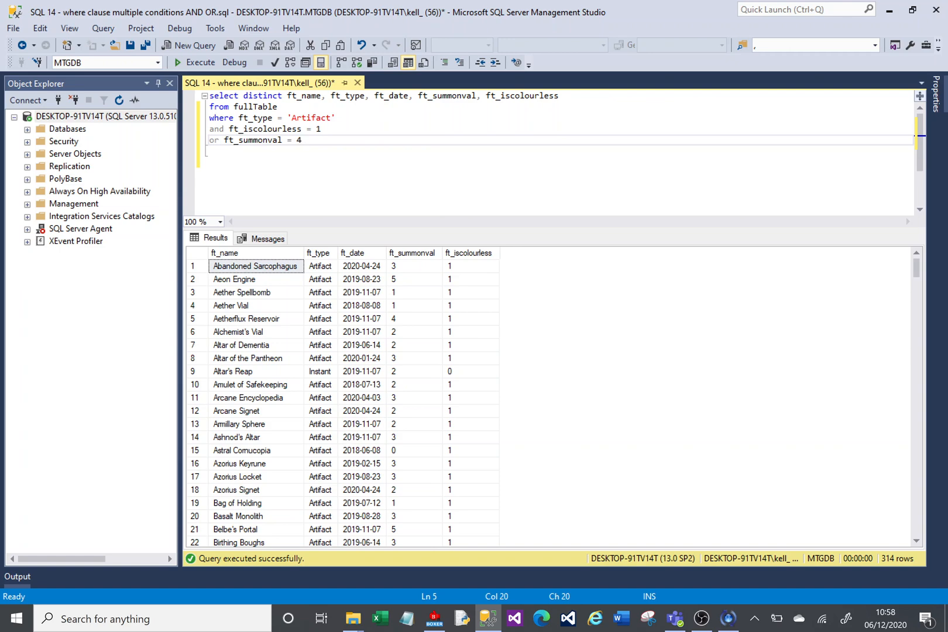
click(183, 62)
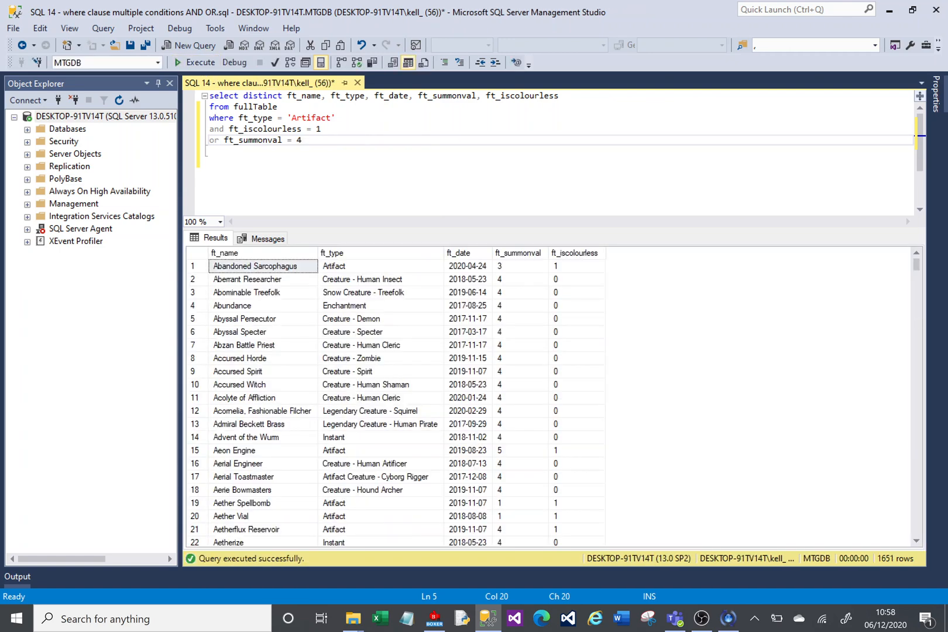
mouse_move(281, 294)
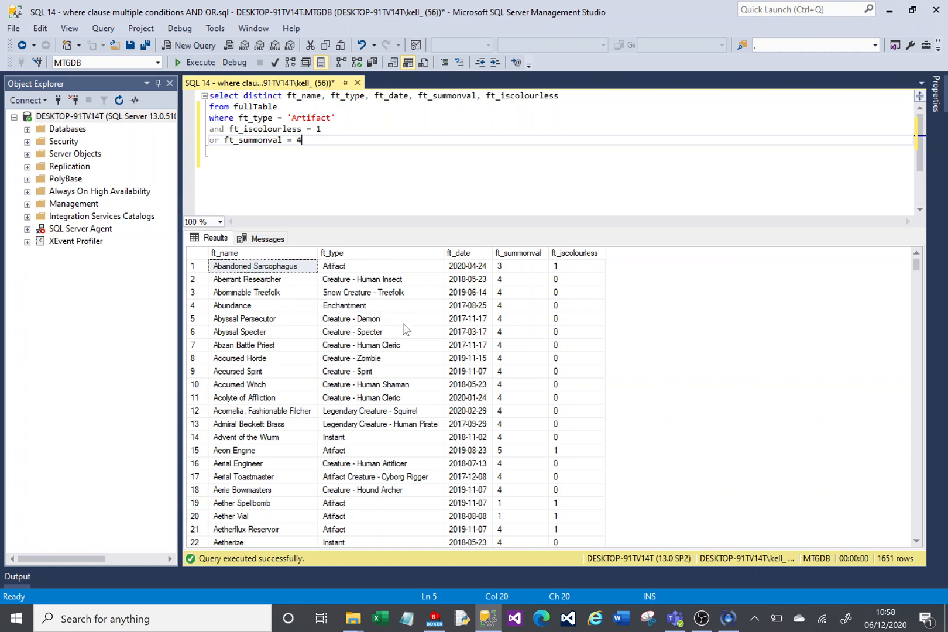
Point out the non-Artifact Enchantment rows and the unbracketed ft_summonval = 4 condition causing them
click(344, 306)
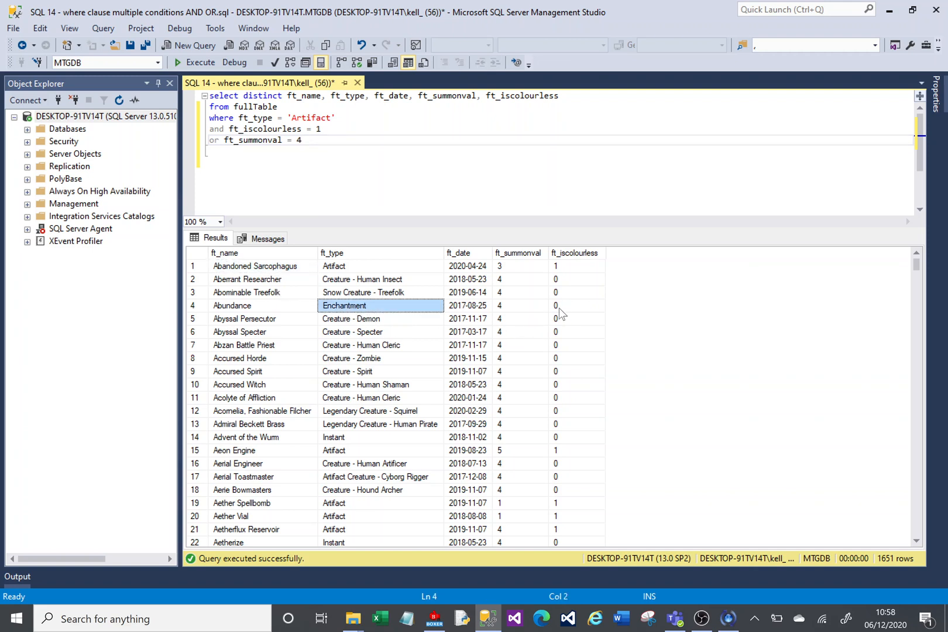
click(519, 305)
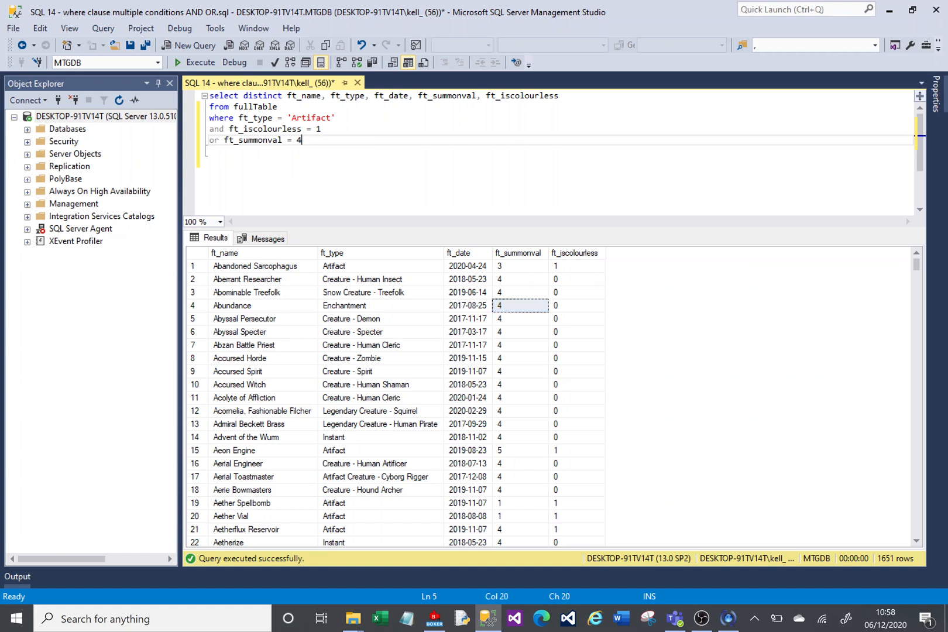
drag(302, 139, 223, 140)
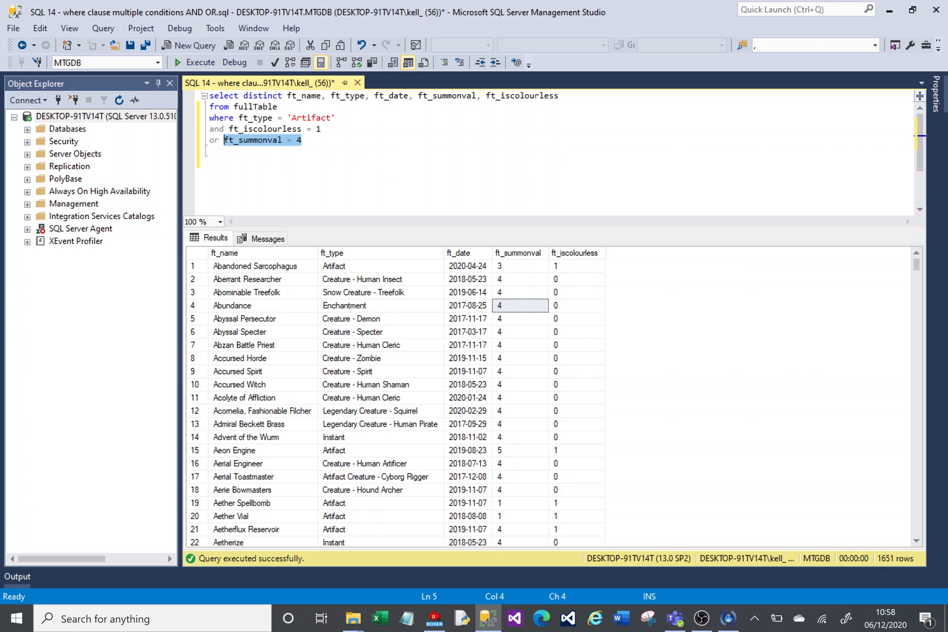
click(236, 117)
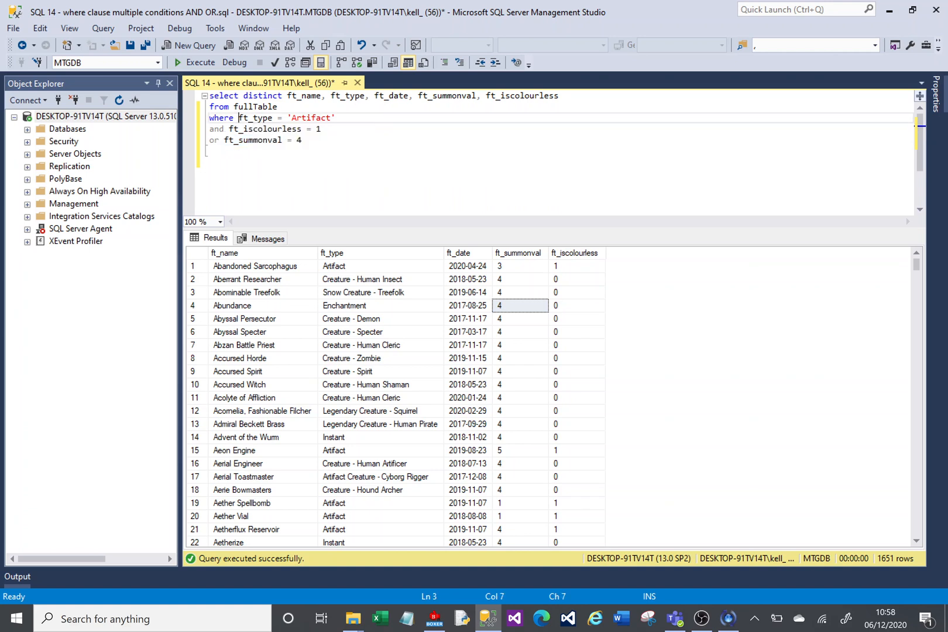
drag(223, 139, 302, 139)
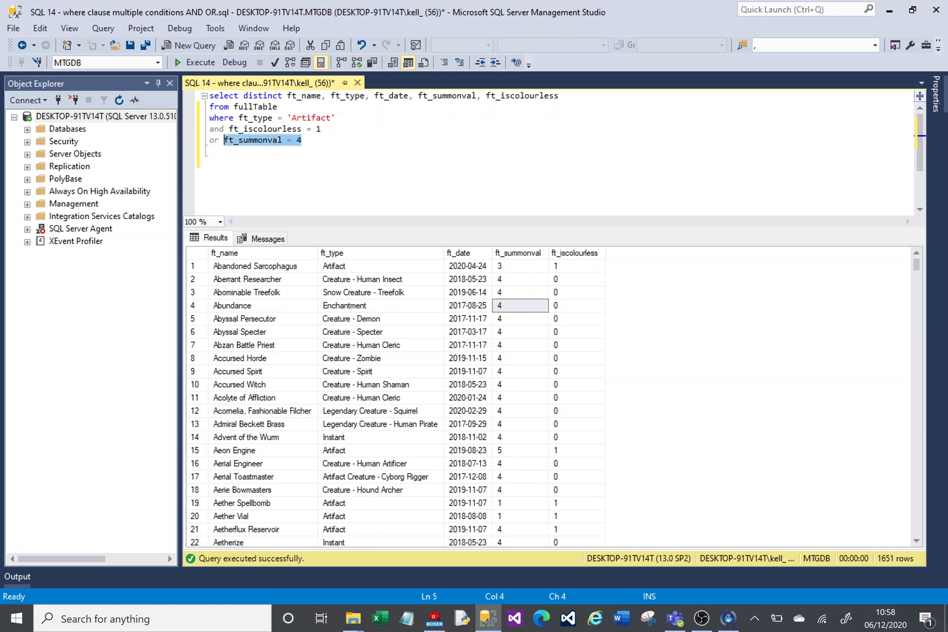
Wrap the colourless and summonval = 4 conditions in parentheses and execute, returning 302 Artifact rows including Birthing Pod
text(()
text())
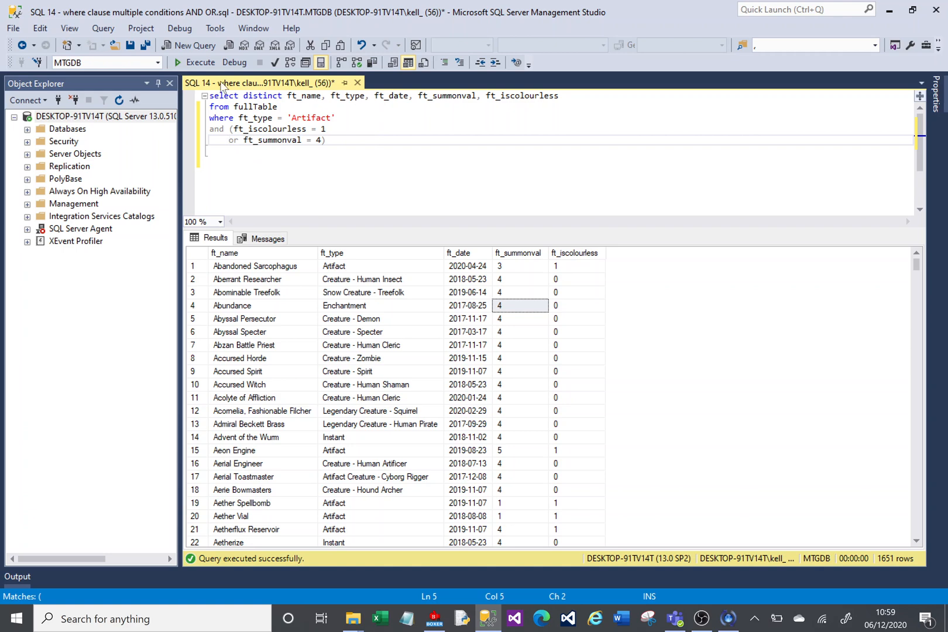
click(180, 63)
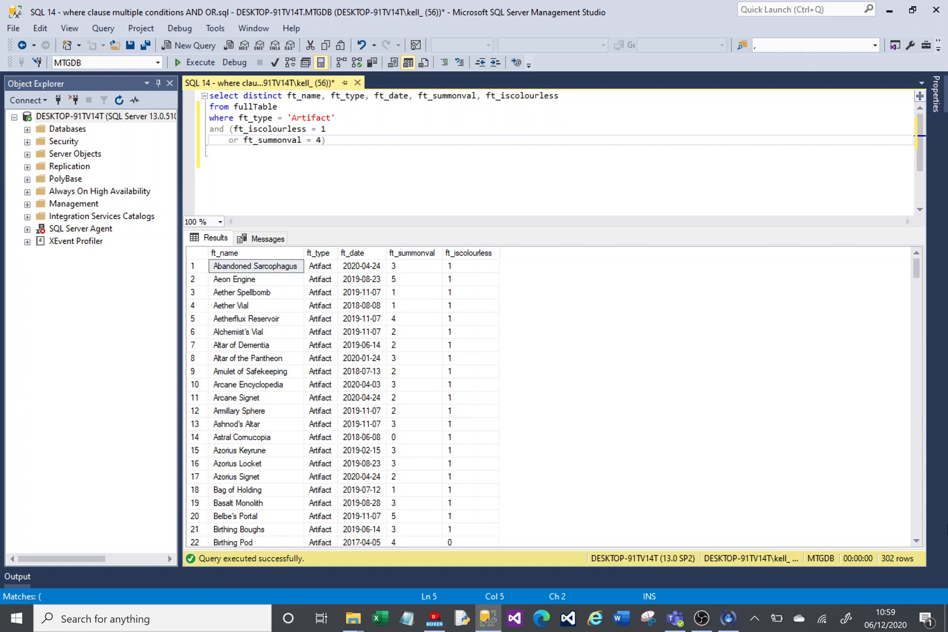
mouse_move(330, 267)
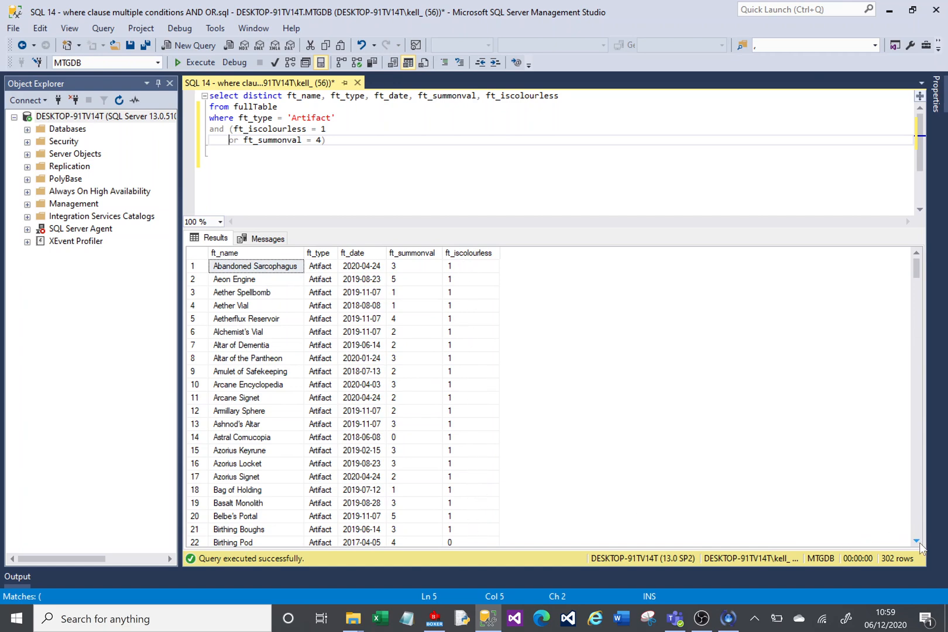
scroll(down, 3)
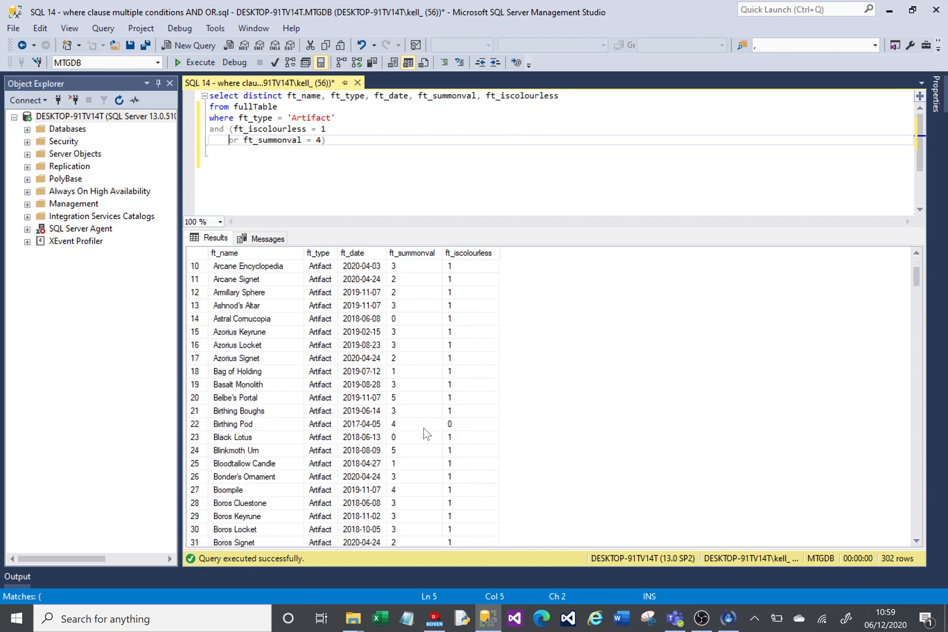
click(414, 424)
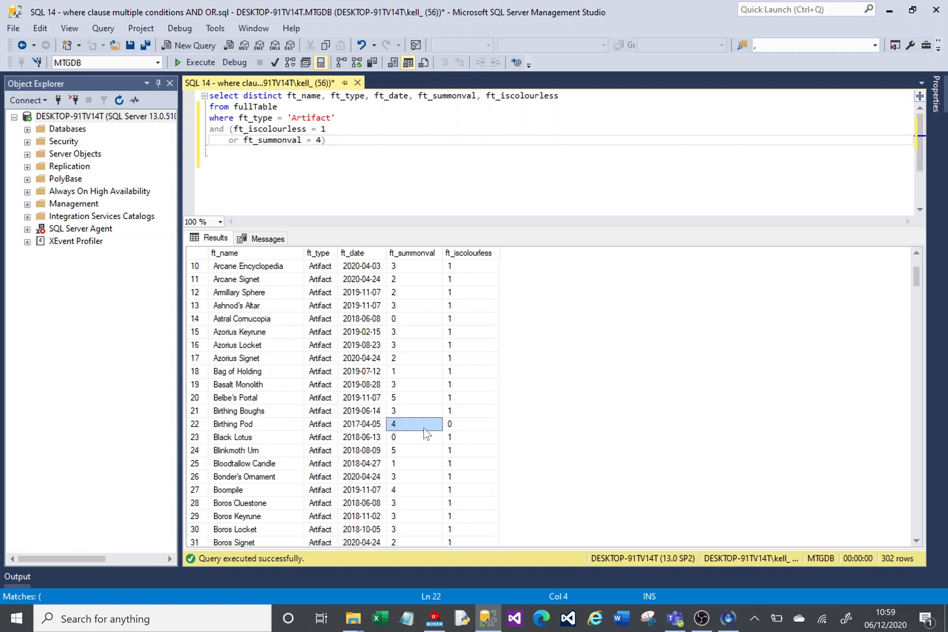